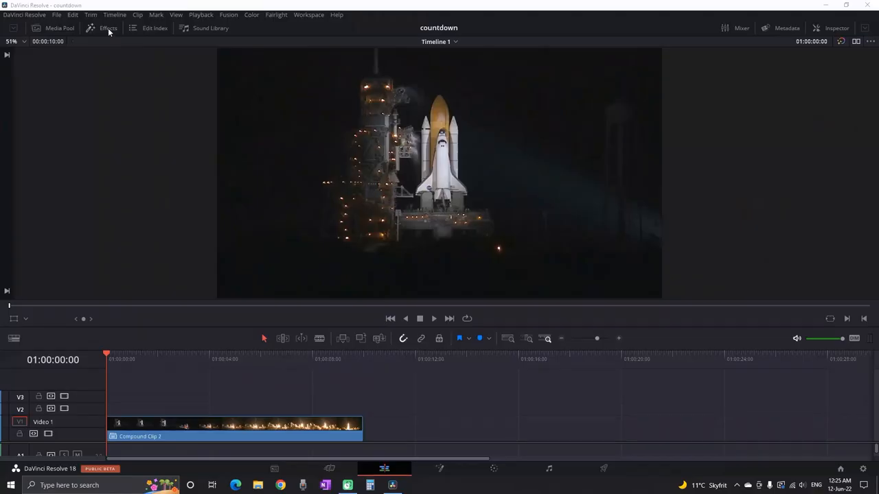
Add a Text+ title from the Effects library onto V2 above the rocket footage.
left_click(107, 29)
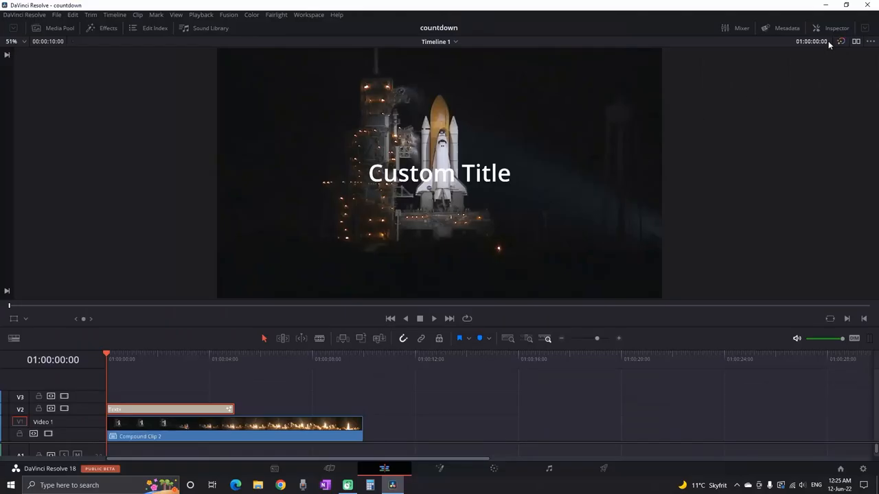
Show a white running timecode (1:05 here) in the title and trim it to the footage length.
left_click(836, 29)
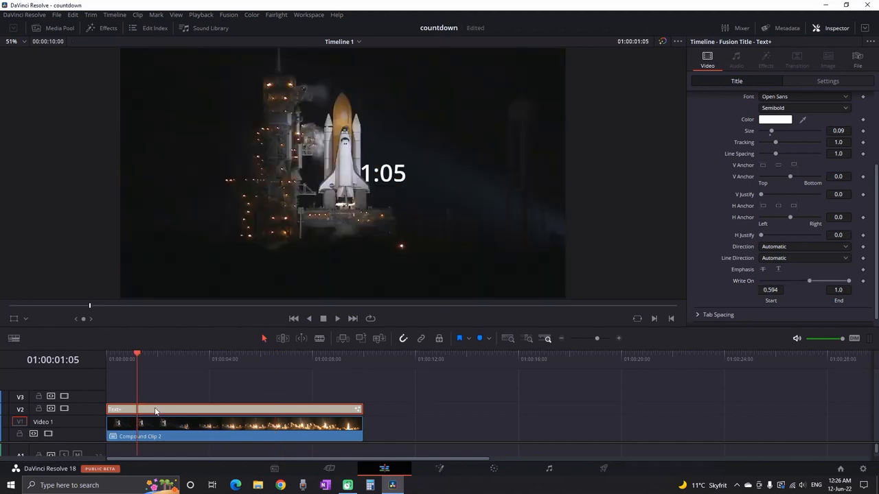
Reverse the timer clip's speed so it counts down, then enlarge it right of the shuttle.
right_click(155, 409)
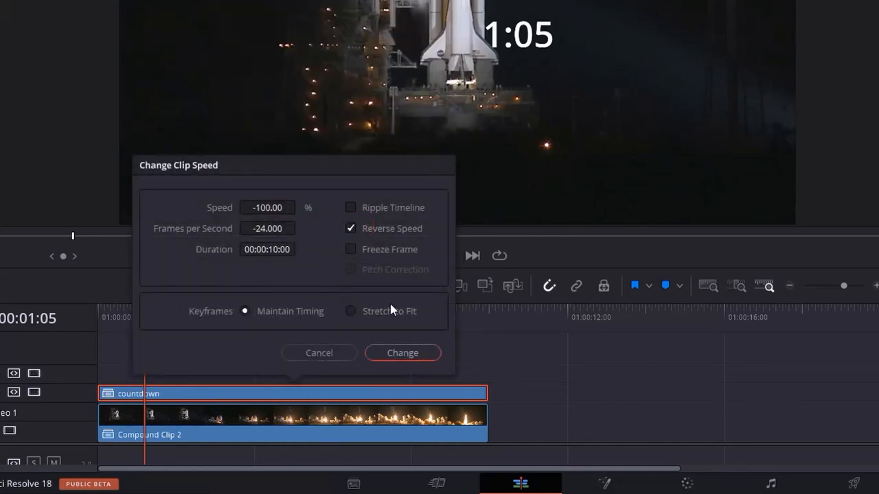
left_click(402, 352)
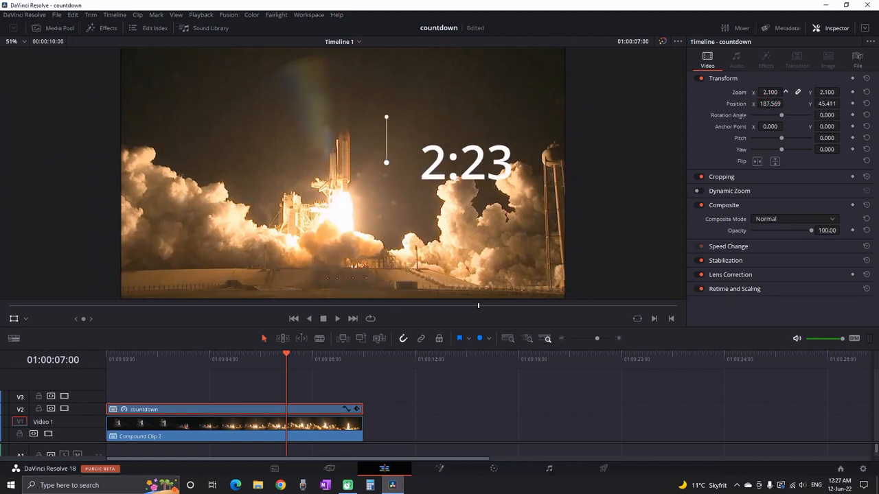
left_click(101, 27)
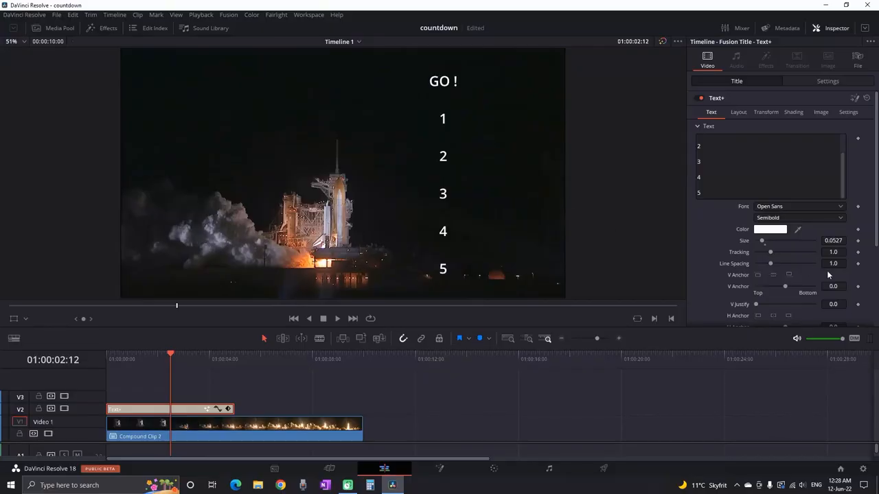
Set the stacked GO! and 1–5 title text to the bold ObelixPro font.
left_click(799, 206)
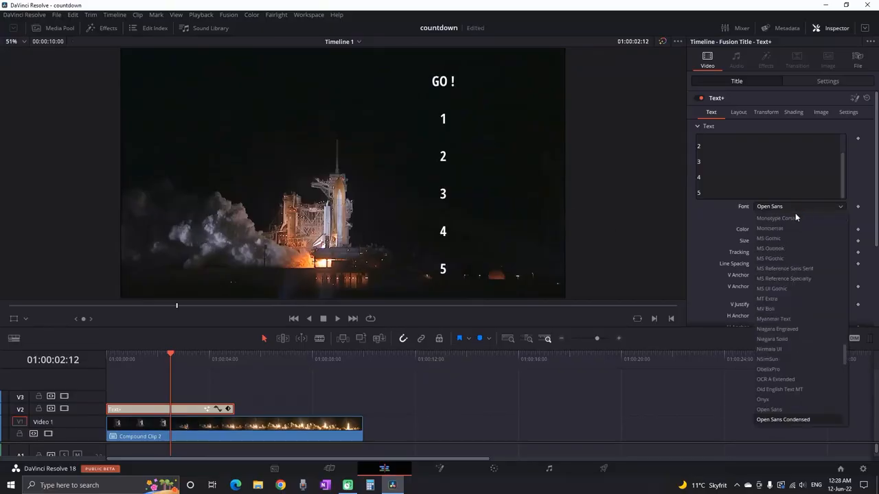
left_click(768, 370)
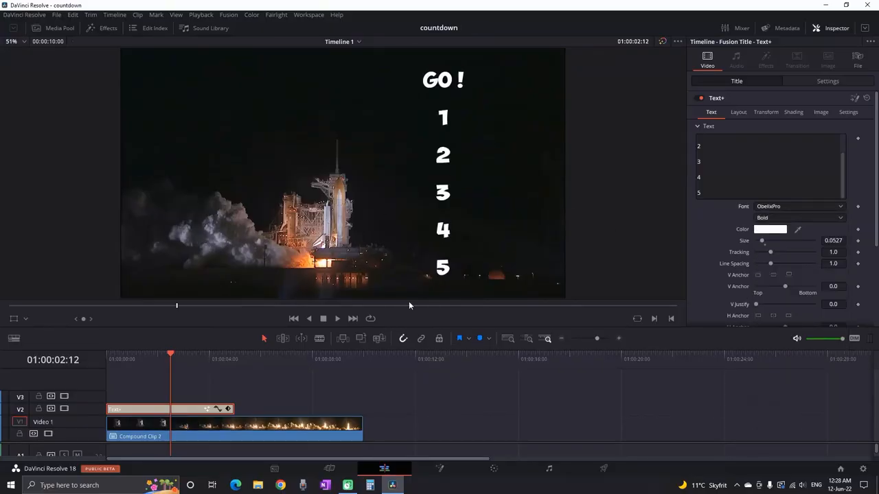
Crop the title to about 543 top and 404 bottom so only the number 3 shows.
left_click(827, 81)
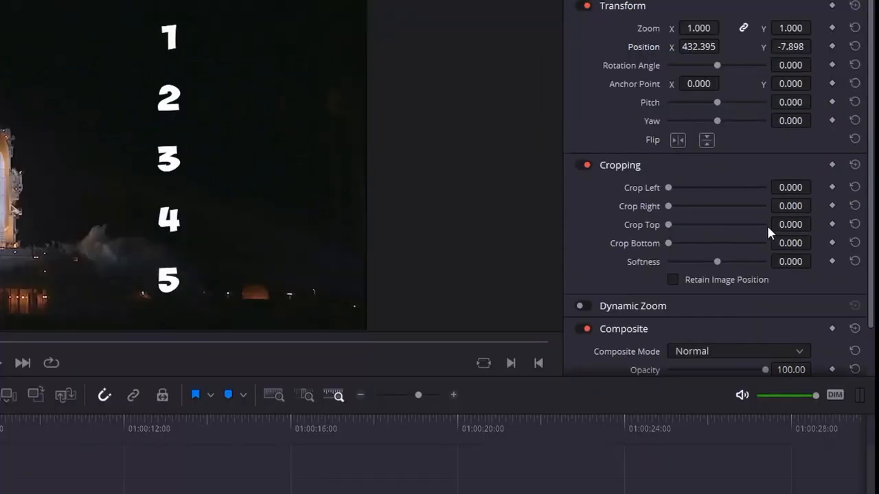
left_click_drag(667, 224, 703, 224)
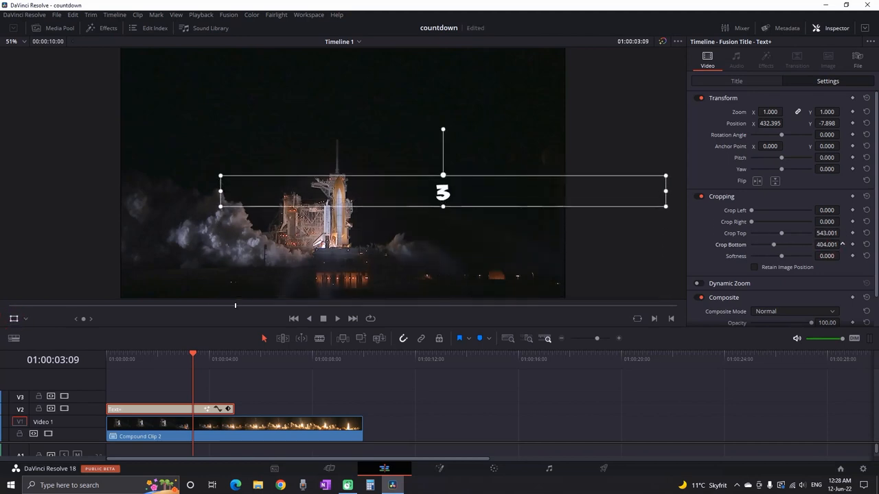
left_click_drag(443, 193, 413, 158)
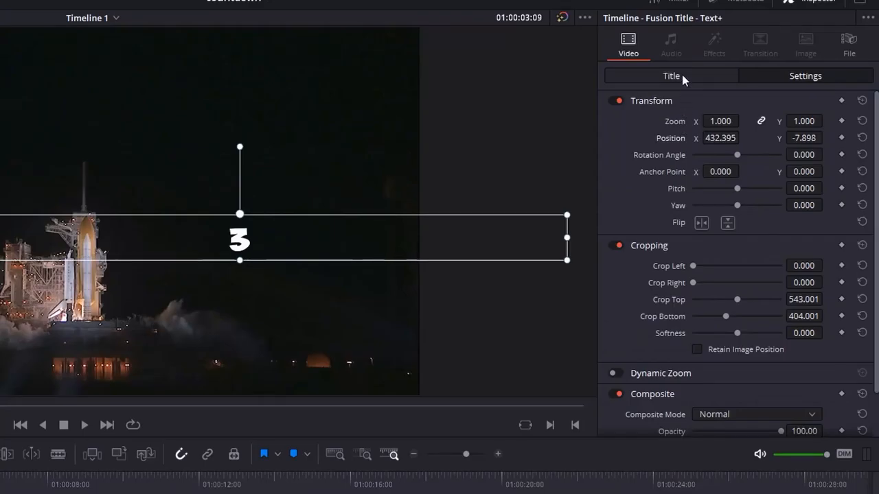
Keyframe the title's Layout Center Y (0.506) so 5 sits below the shuttle at the start.
left_click(670, 76)
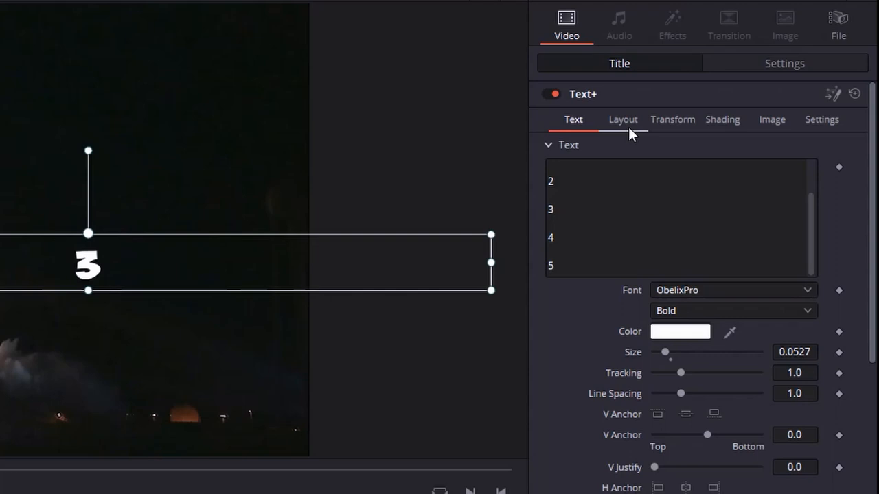
left_click(622, 119)
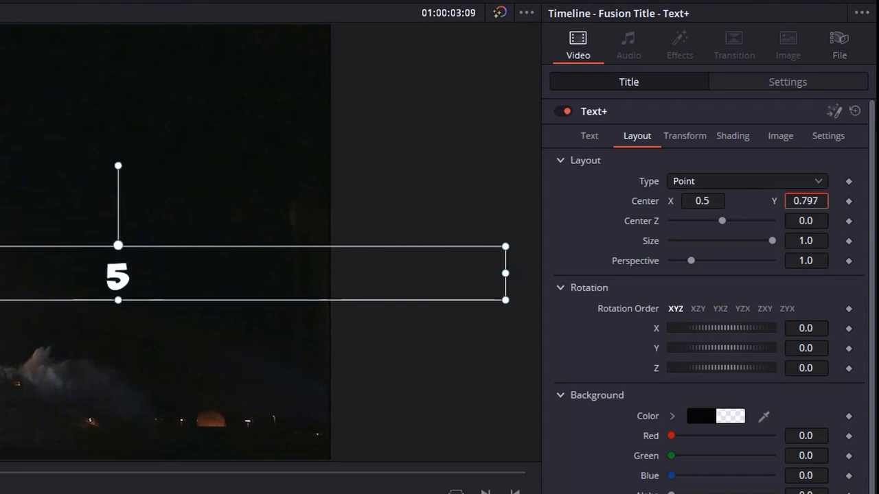
type("0.506")
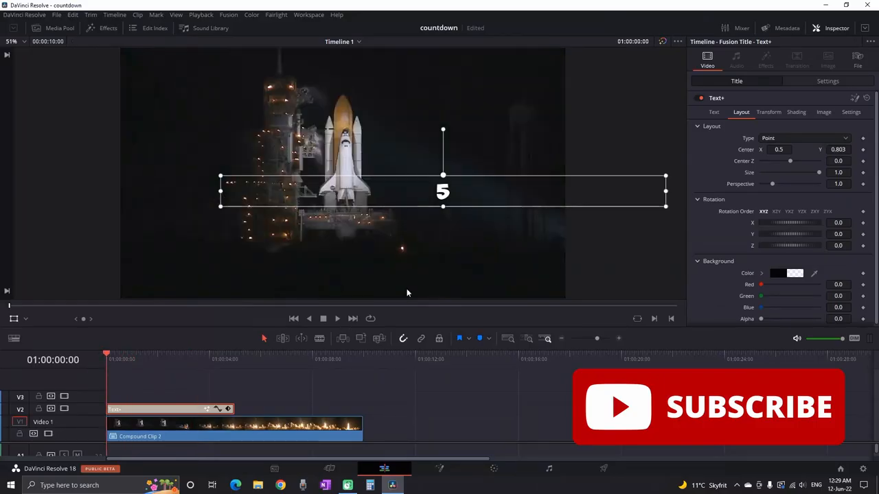
left_click_drag(443, 191, 342, 273)
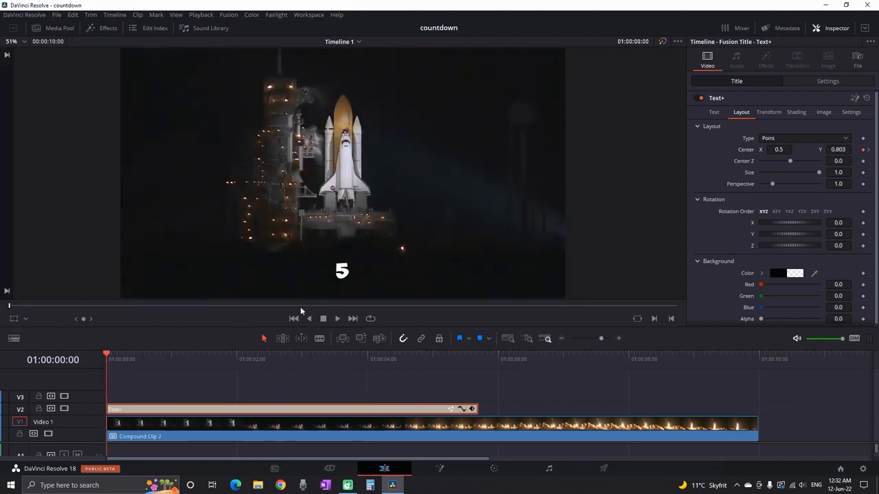
left_click(337, 318)
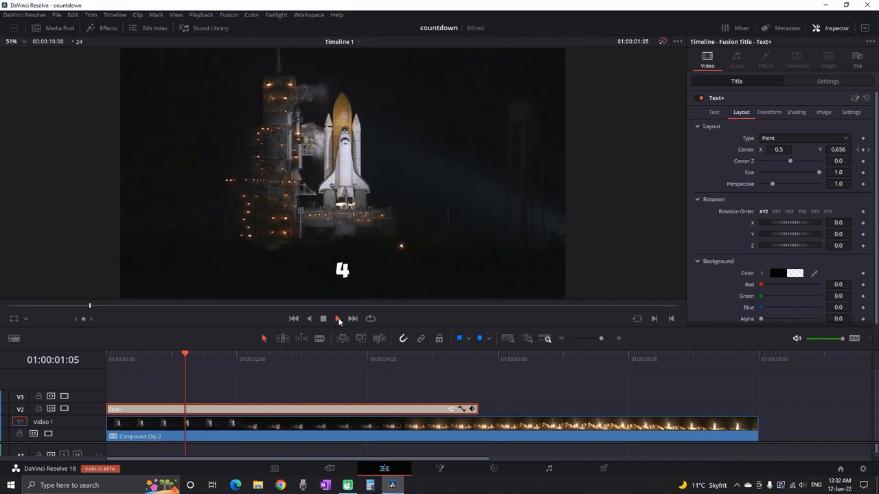
left_click(337, 318)
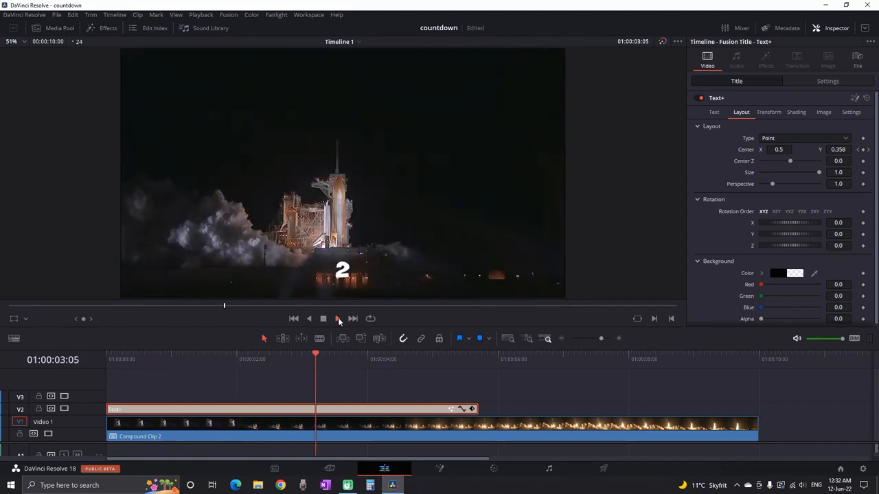
left_click(337, 318)
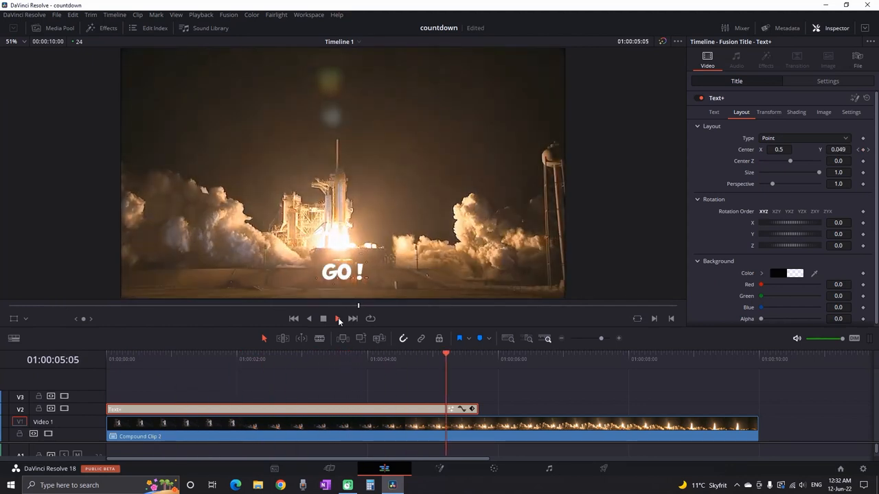
left_click(337, 318)
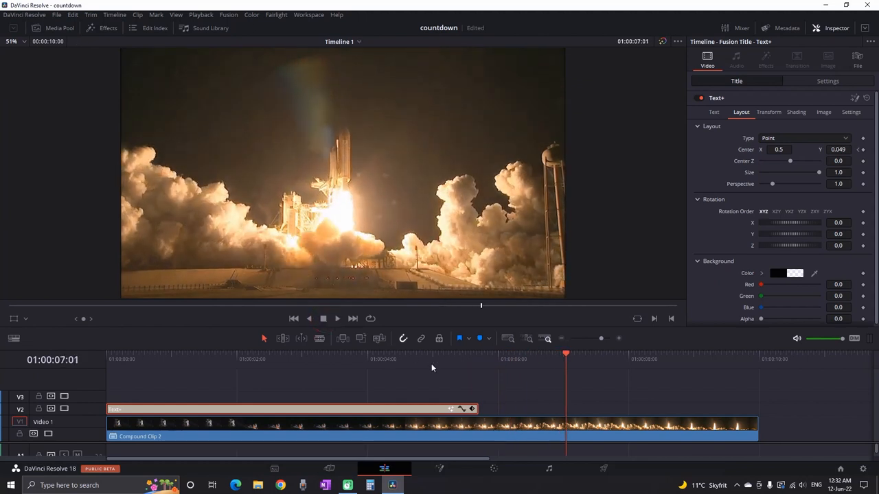